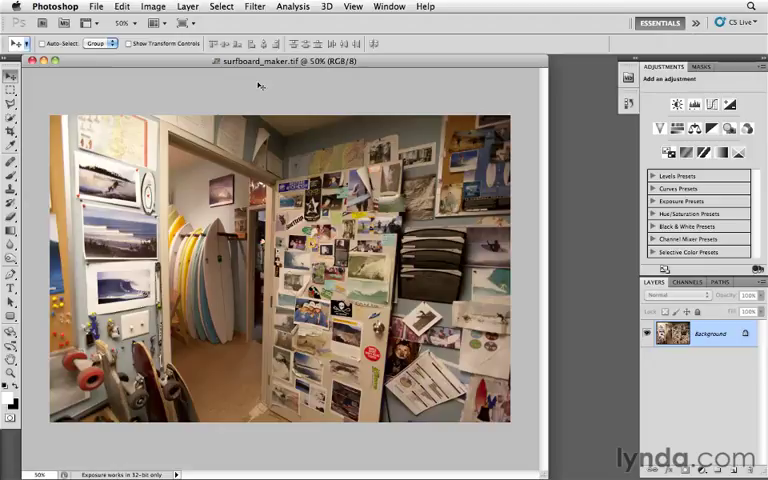
Step: Duplicate the surfboard_maker photo as a new 'surfboard_maker copy' document
click(158, 8)
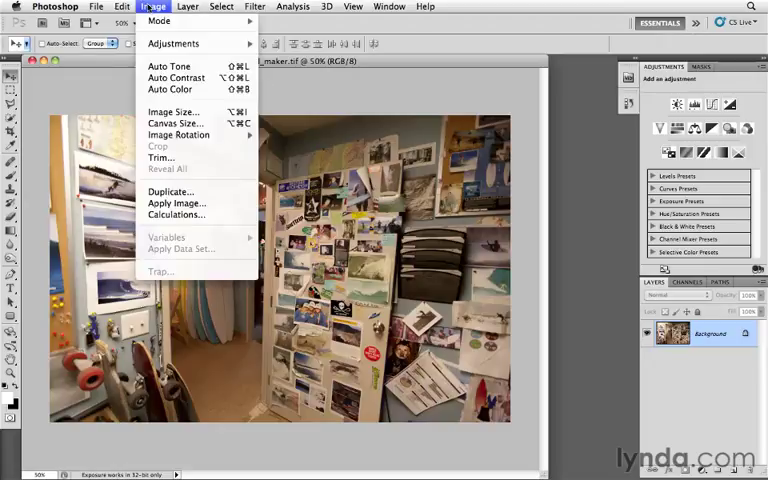
mouse_move(172, 192)
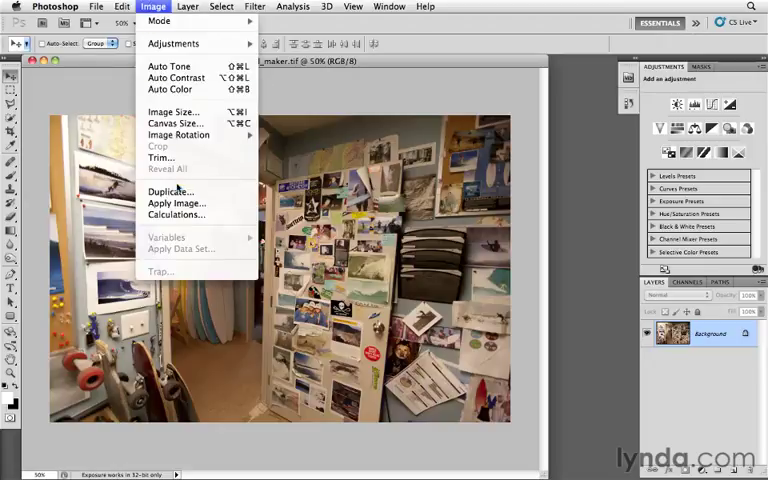
click(172, 192)
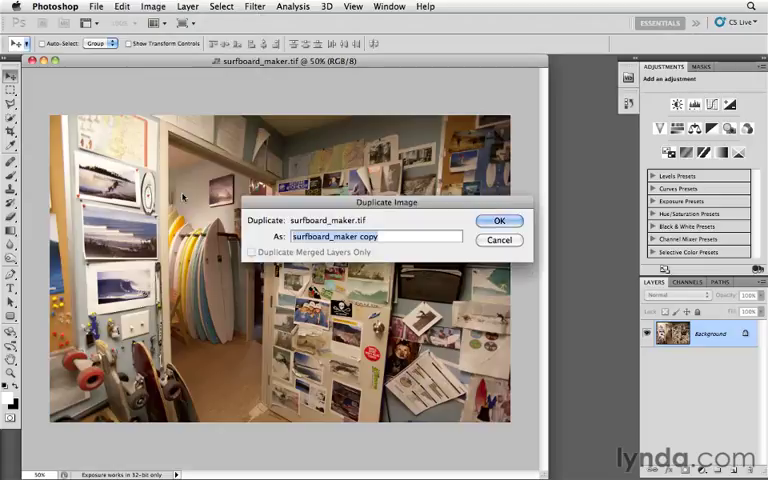
click(500, 220)
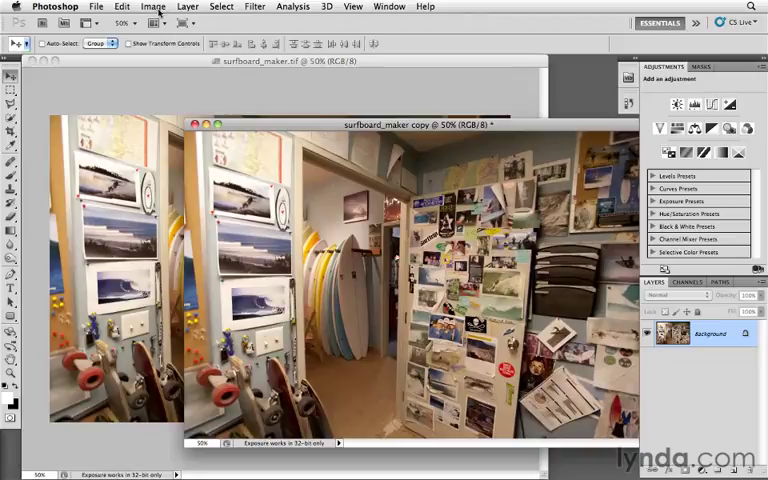
Step: HDR-tone the copy with saturation drained, stronger edge glow and tweaked exposure, then apply it
click(156, 6)
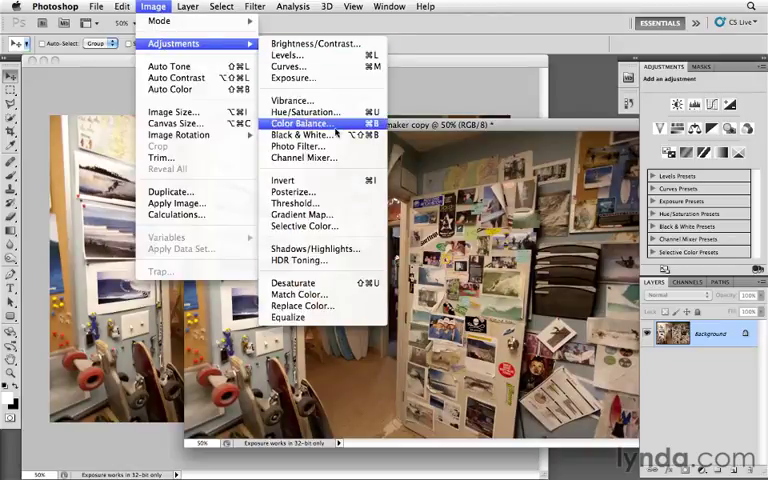
mouse_move(298, 260)
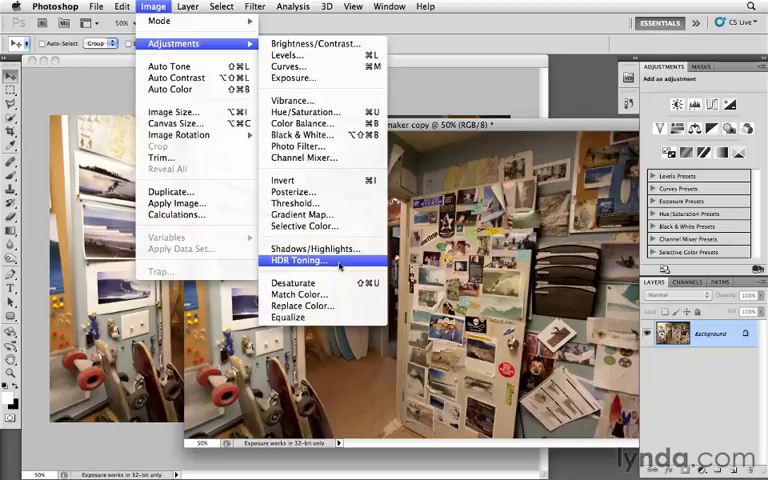
click(298, 260)
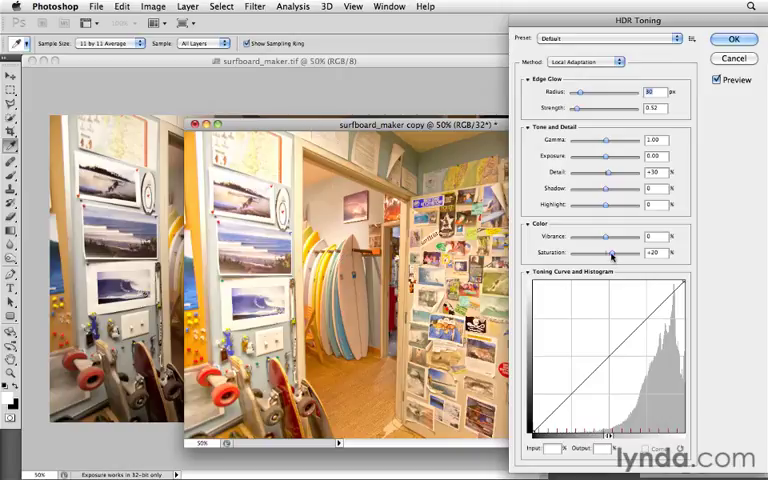
drag(610, 252, 576, 252)
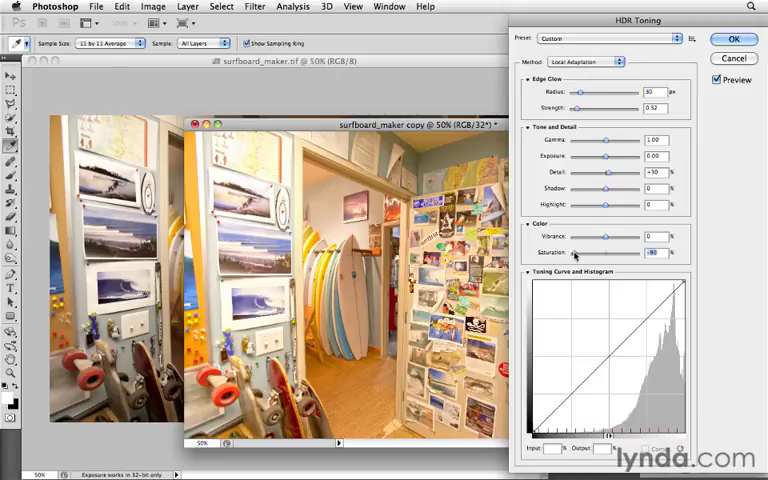
drag(578, 252, 656, 252)
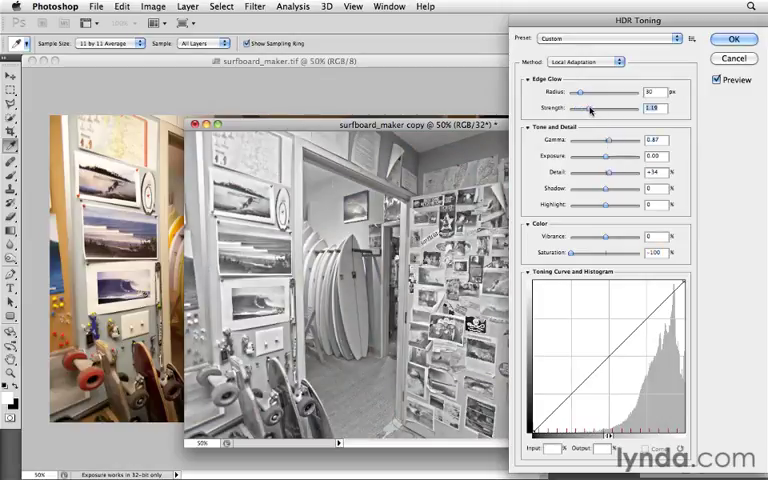
drag(588, 108, 592, 108)
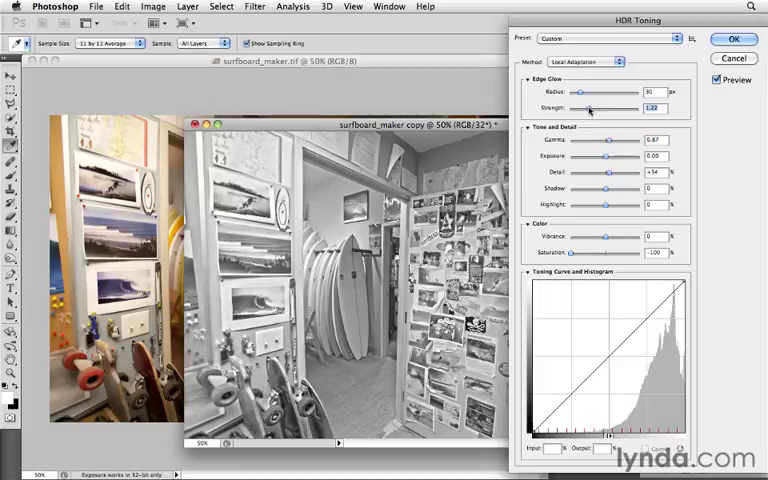
mouse_move(584, 108)
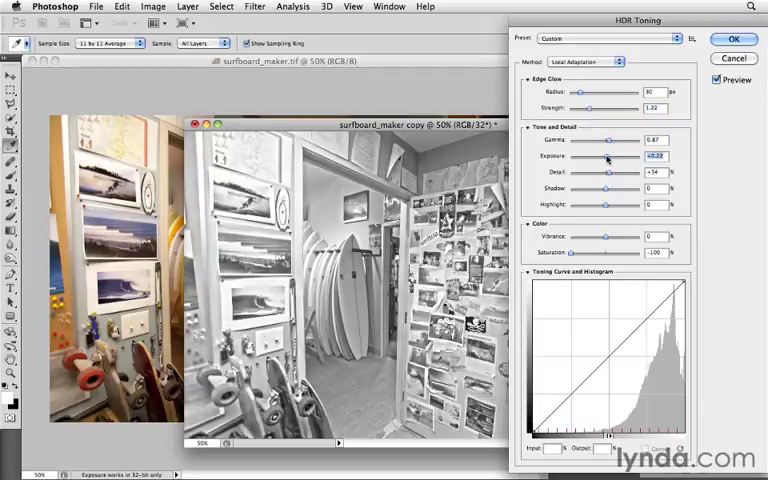
drag(608, 156, 612, 156)
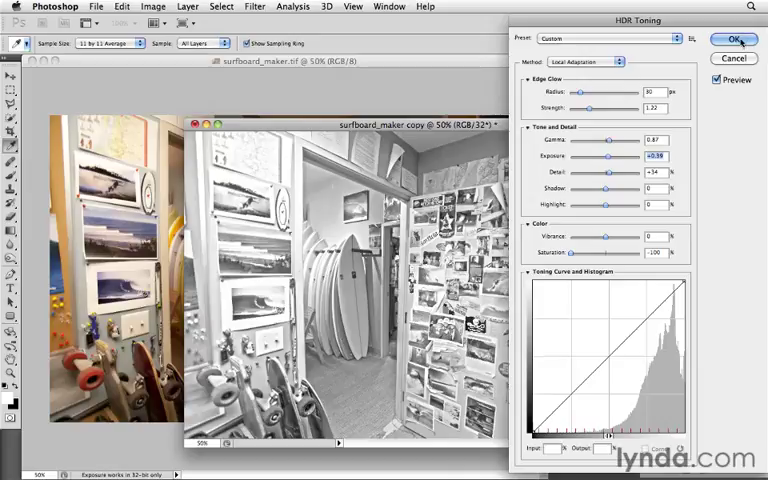
click(730, 28)
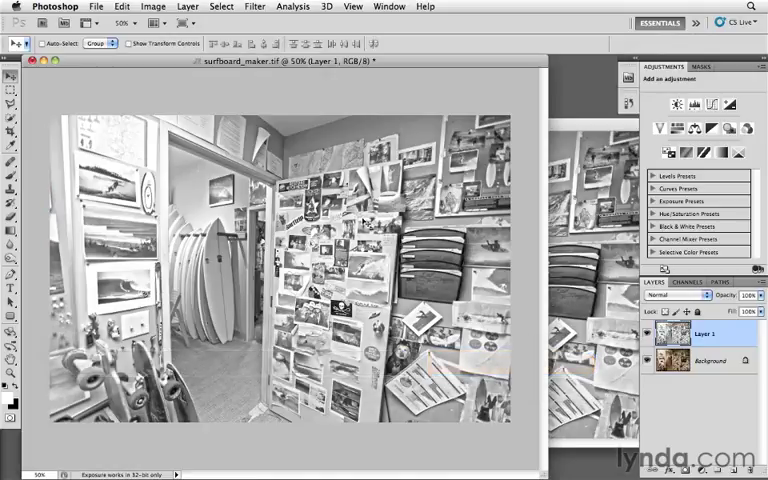
Step: Bring the toned copy into the original document as Layer 1 over Background
key(f)
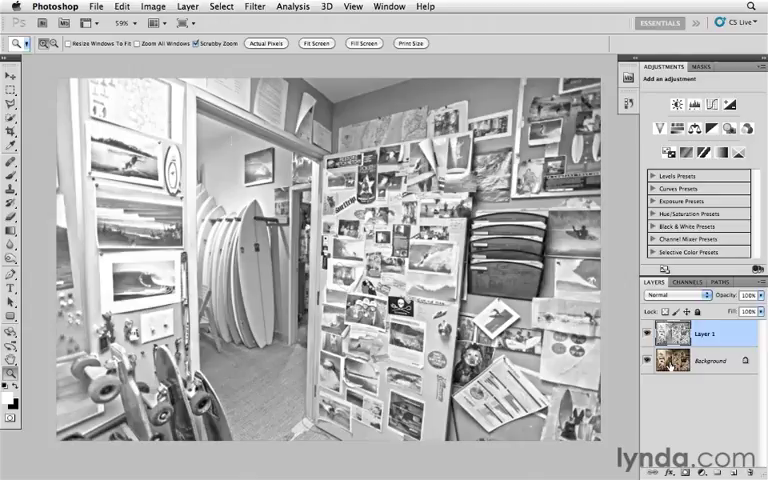
mouse_move(676, 360)
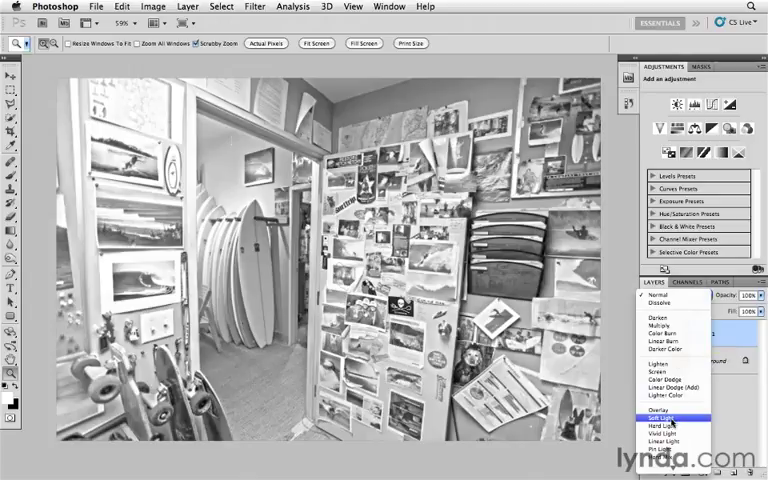
Step: Set Layer 1's blend mode to Soft Light
click(666, 412)
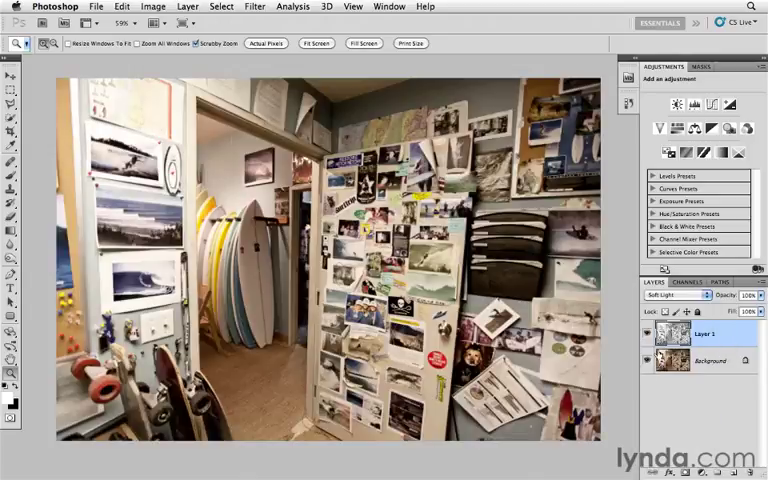
mouse_move(664, 332)
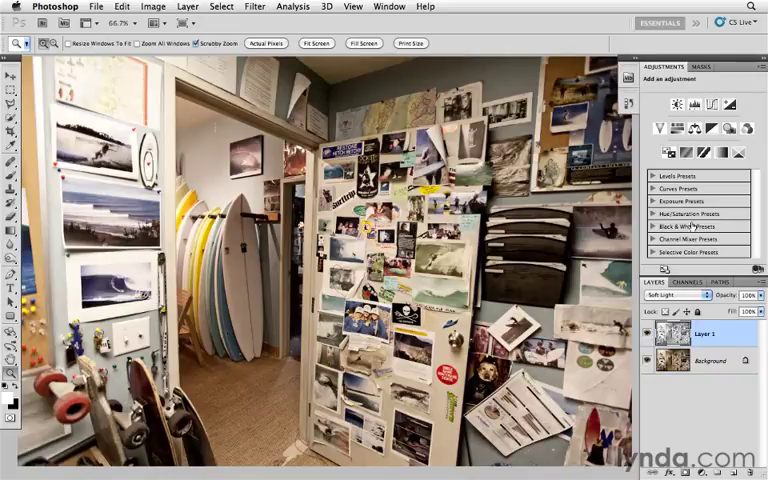
Step: Add a Curves adjustment layer and reshape its tone curve for contrast
click(684, 104)
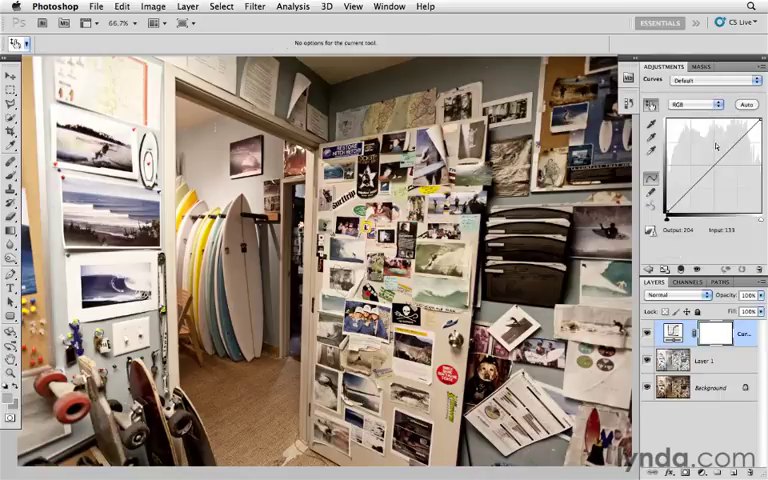
drag(716, 148, 716, 158)
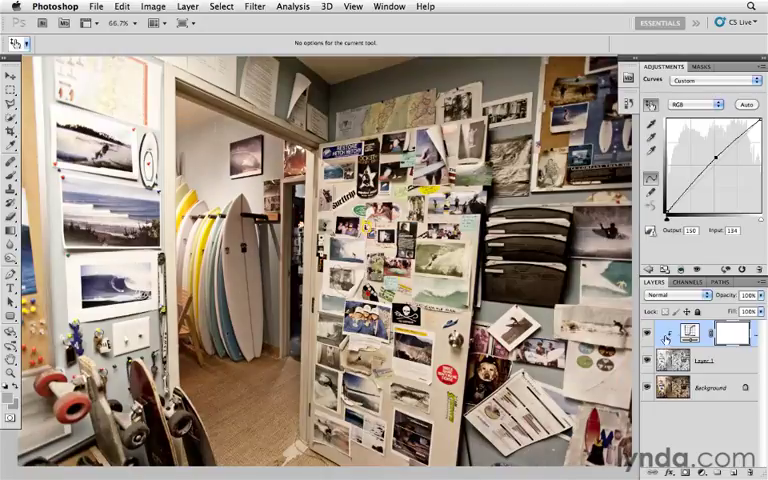
drag(712, 164, 712, 180)
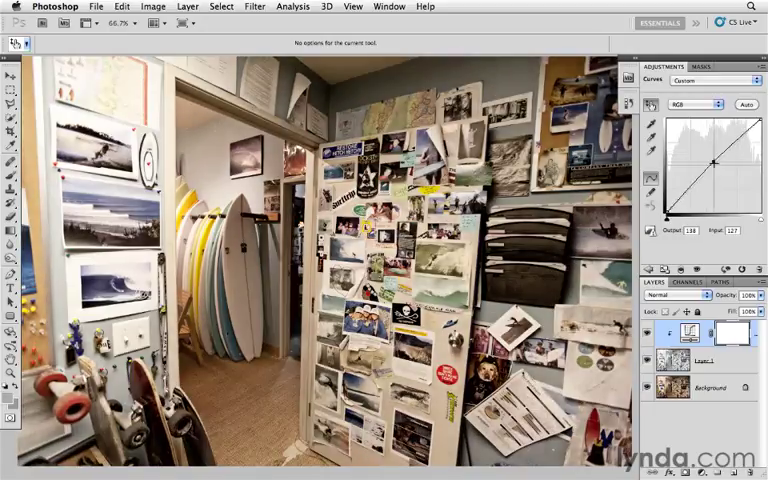
drag(712, 158, 712, 150)
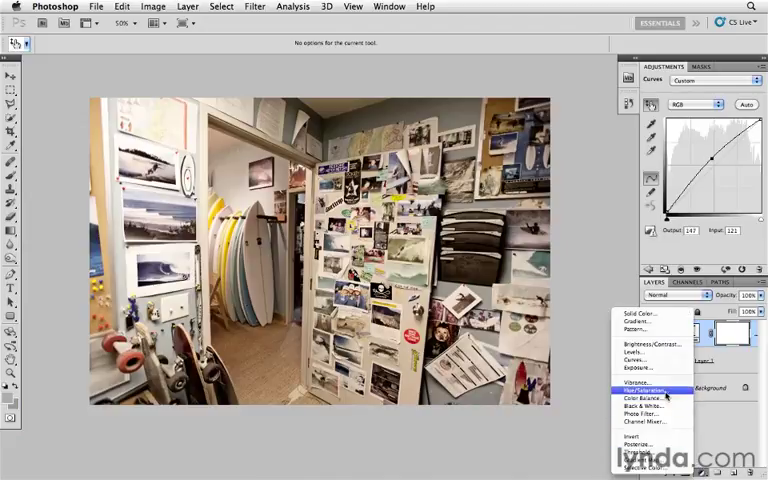
Step: Add a Hue/Saturation adjustment layer with Saturation lowered for muted colours
click(644, 394)
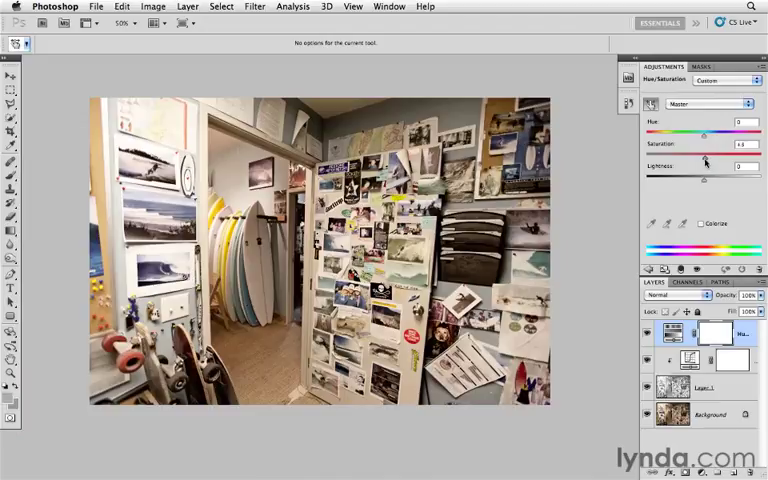
drag(704, 154, 692, 154)
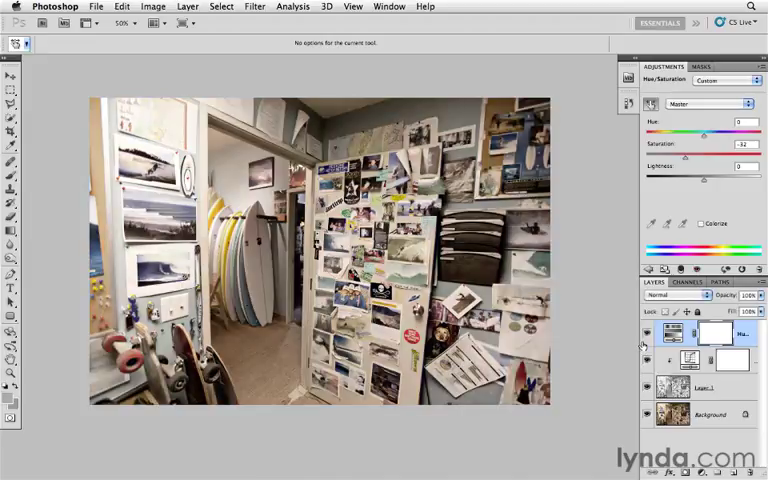
mouse_move(636, 344)
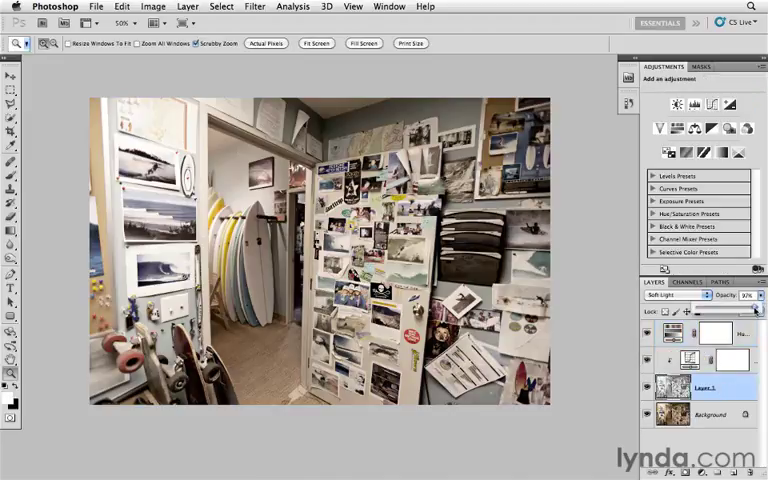
drag(756, 308, 730, 308)
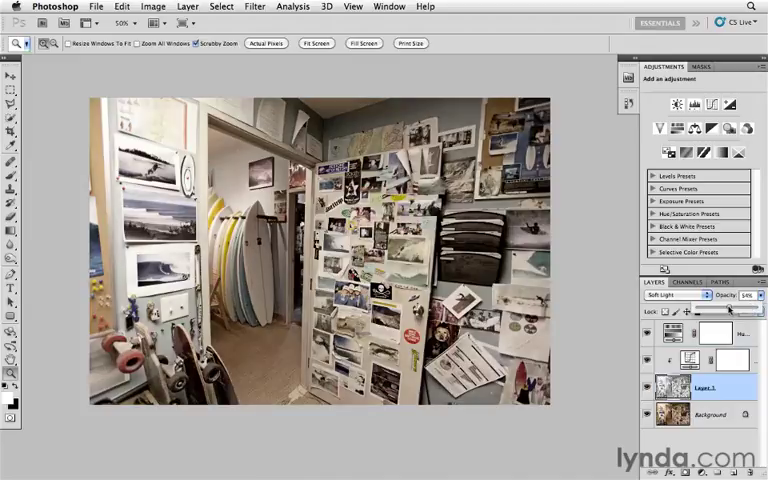
drag(730, 308, 762, 308)
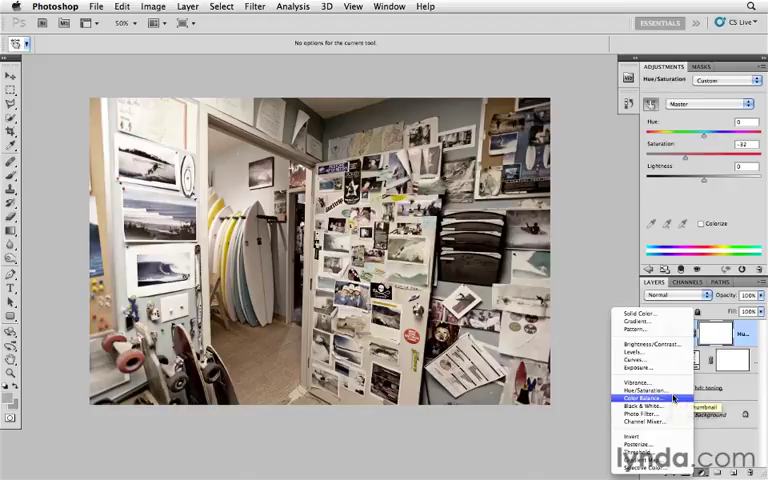
Step: Add a Color Balance adjustment layer and push the midtones toward cyan and blue
click(634, 396)
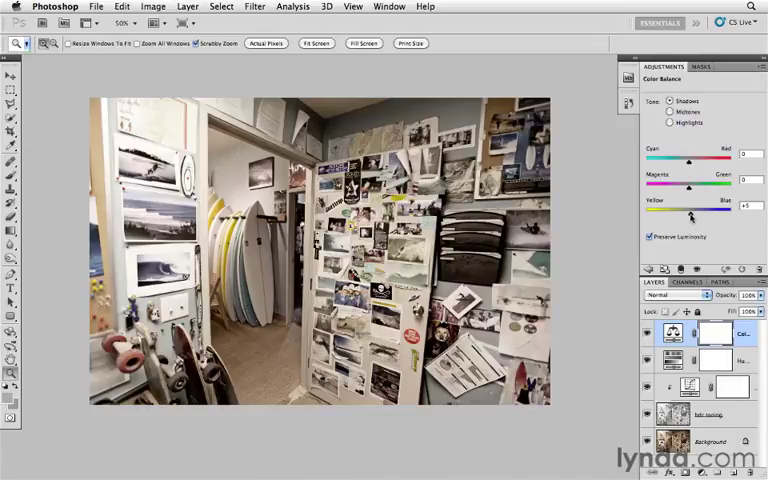
drag(688, 160, 684, 160)
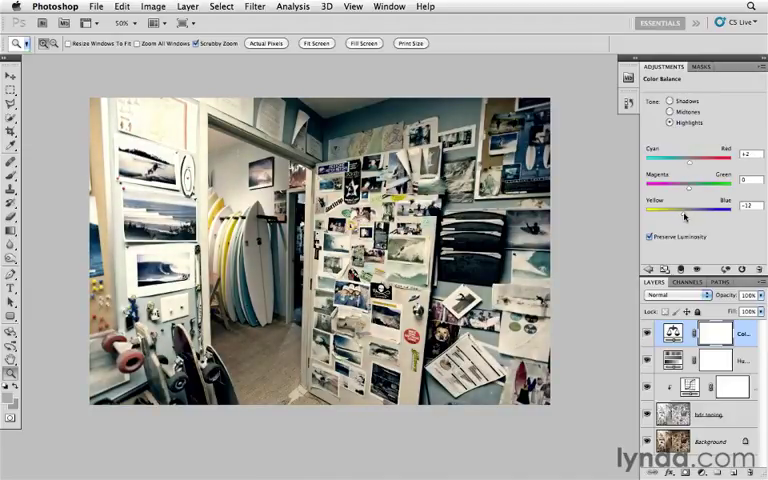
drag(690, 208, 670, 208)
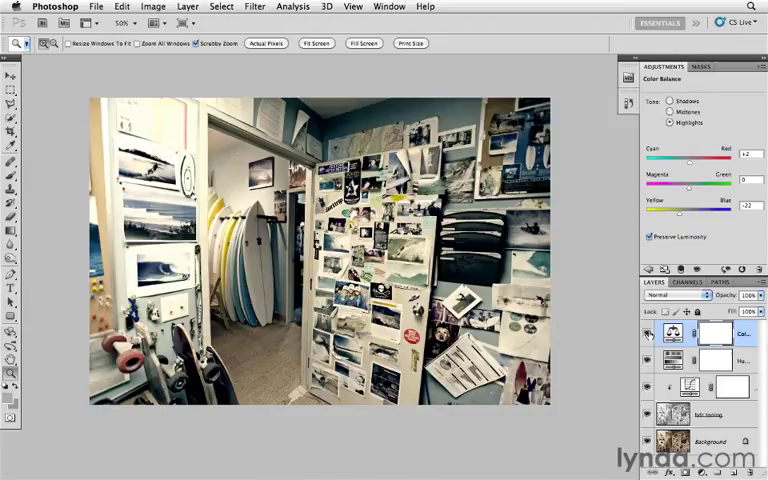
mouse_move(668, 328)
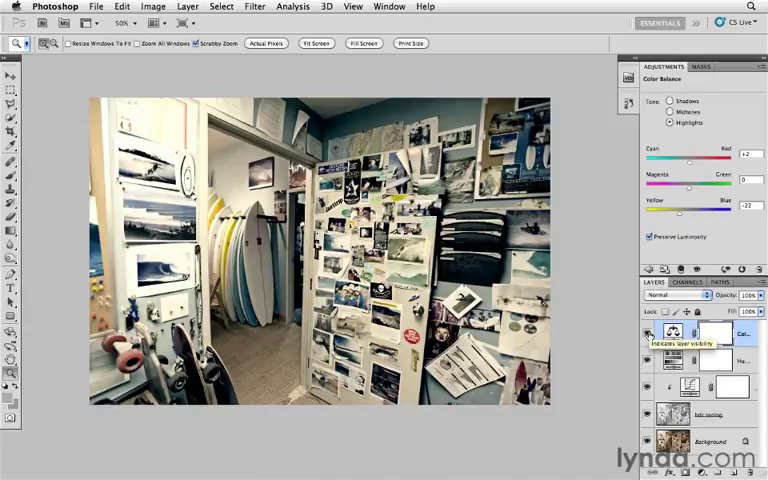
click(668, 332)
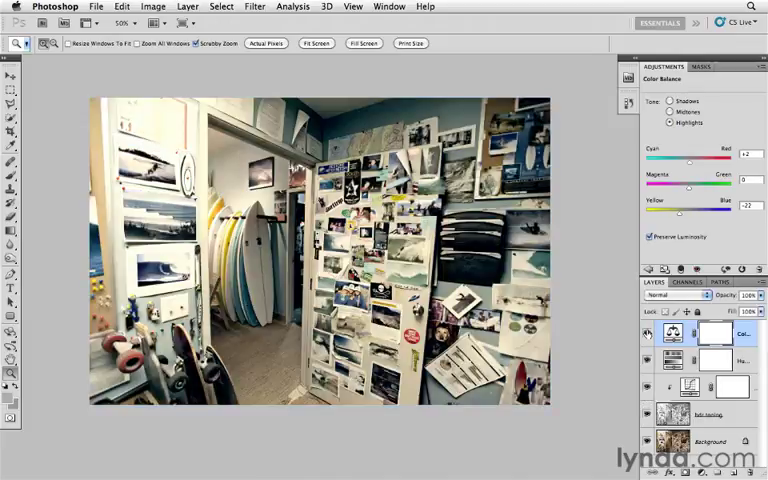
mouse_move(648, 332)
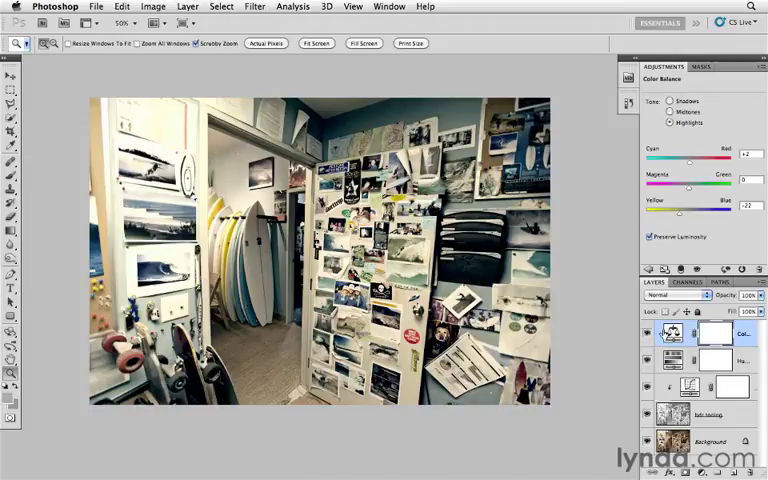
Step: Tune the Color Balance cyan–red and yellow–blue sliders for the other tonal ranges
click(660, 296)
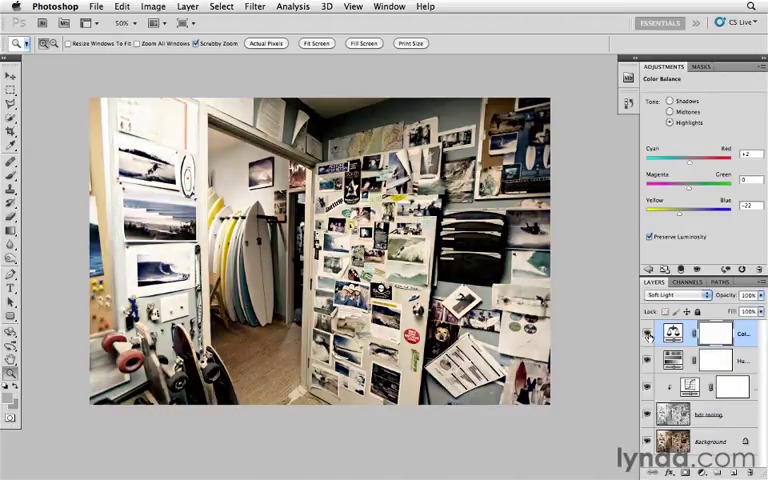
click(668, 296)
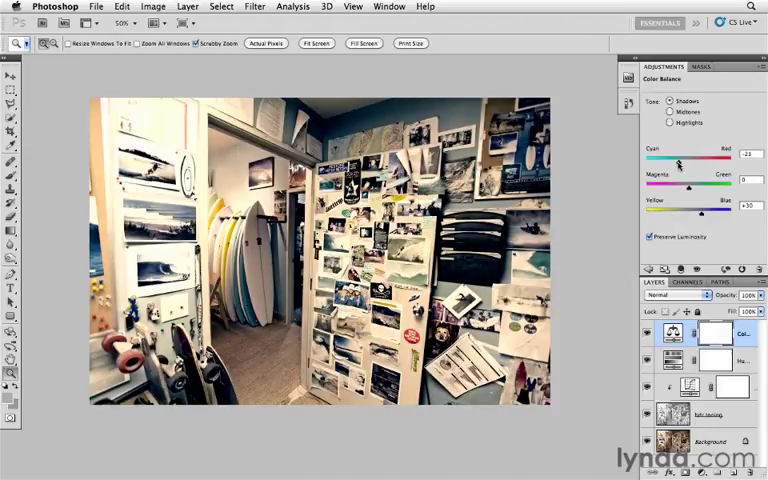
drag(680, 164, 672, 164)
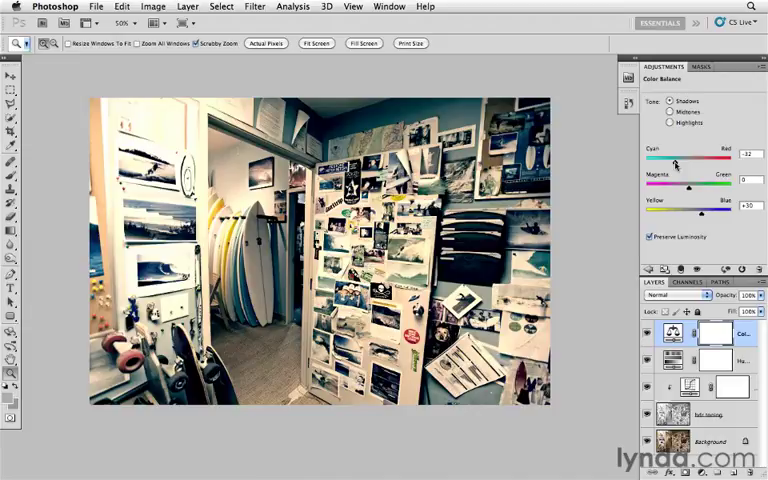
drag(676, 162, 684, 162)
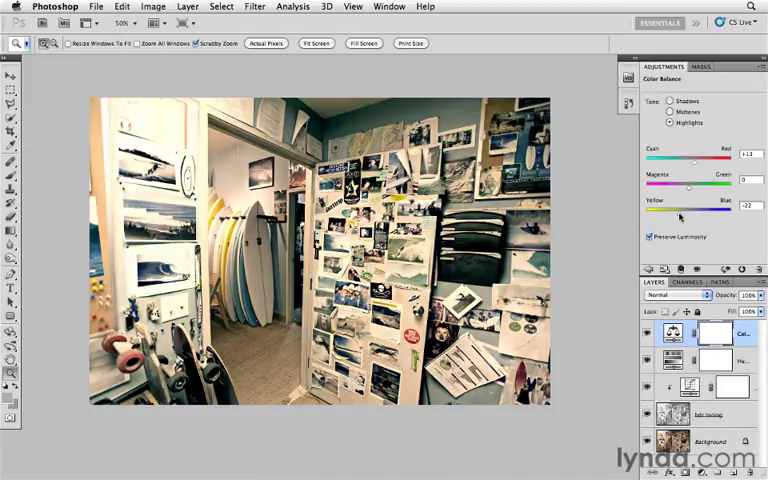
drag(696, 160, 690, 160)
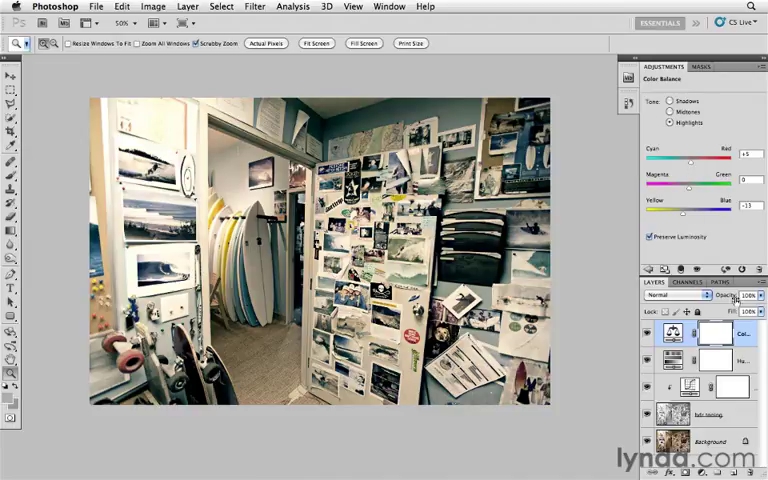
Step: Lower the Color Balance layer's opacity, then select the HDR-toned layer
drag(736, 296, 744, 308)
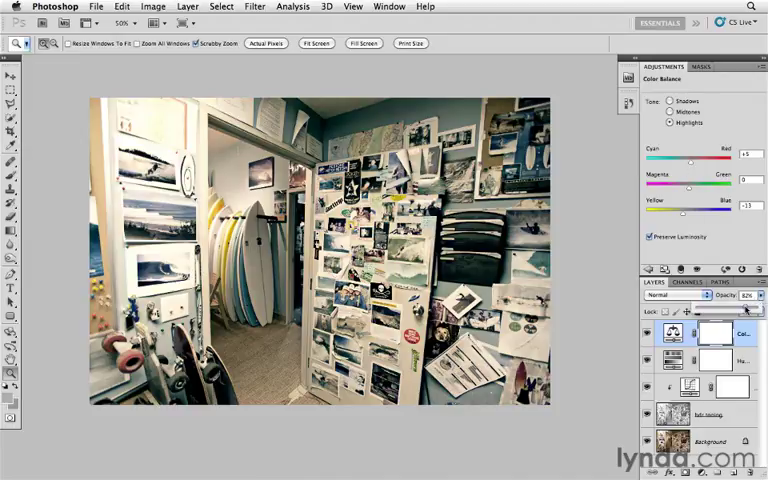
drag(744, 306, 738, 306)
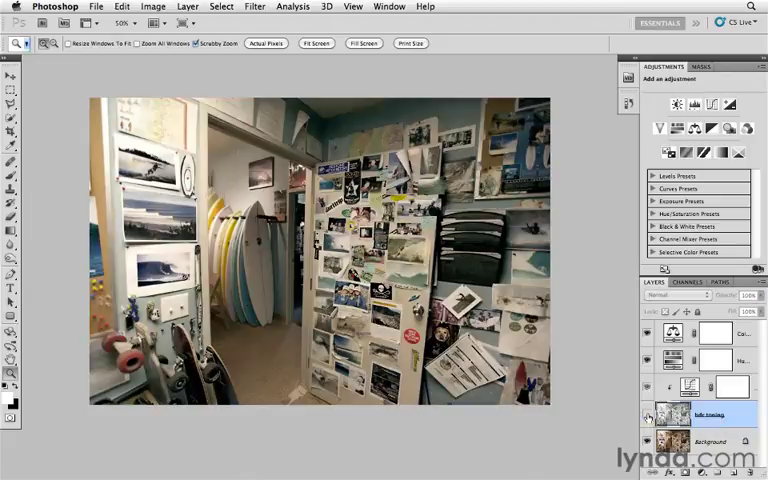
click(664, 296)
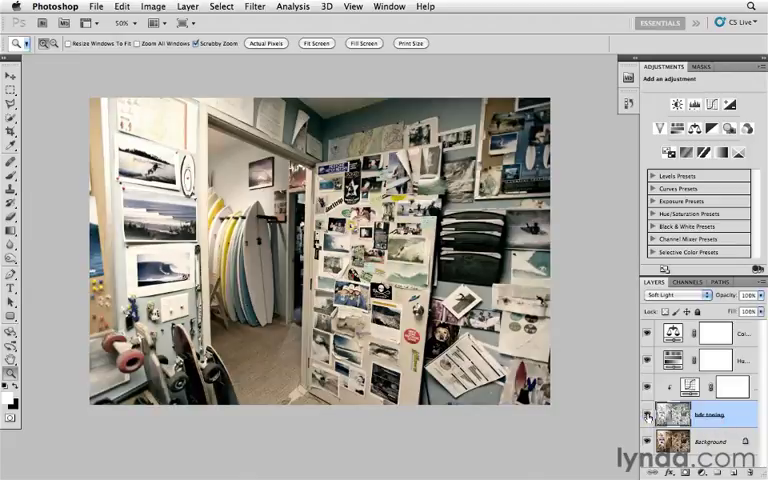